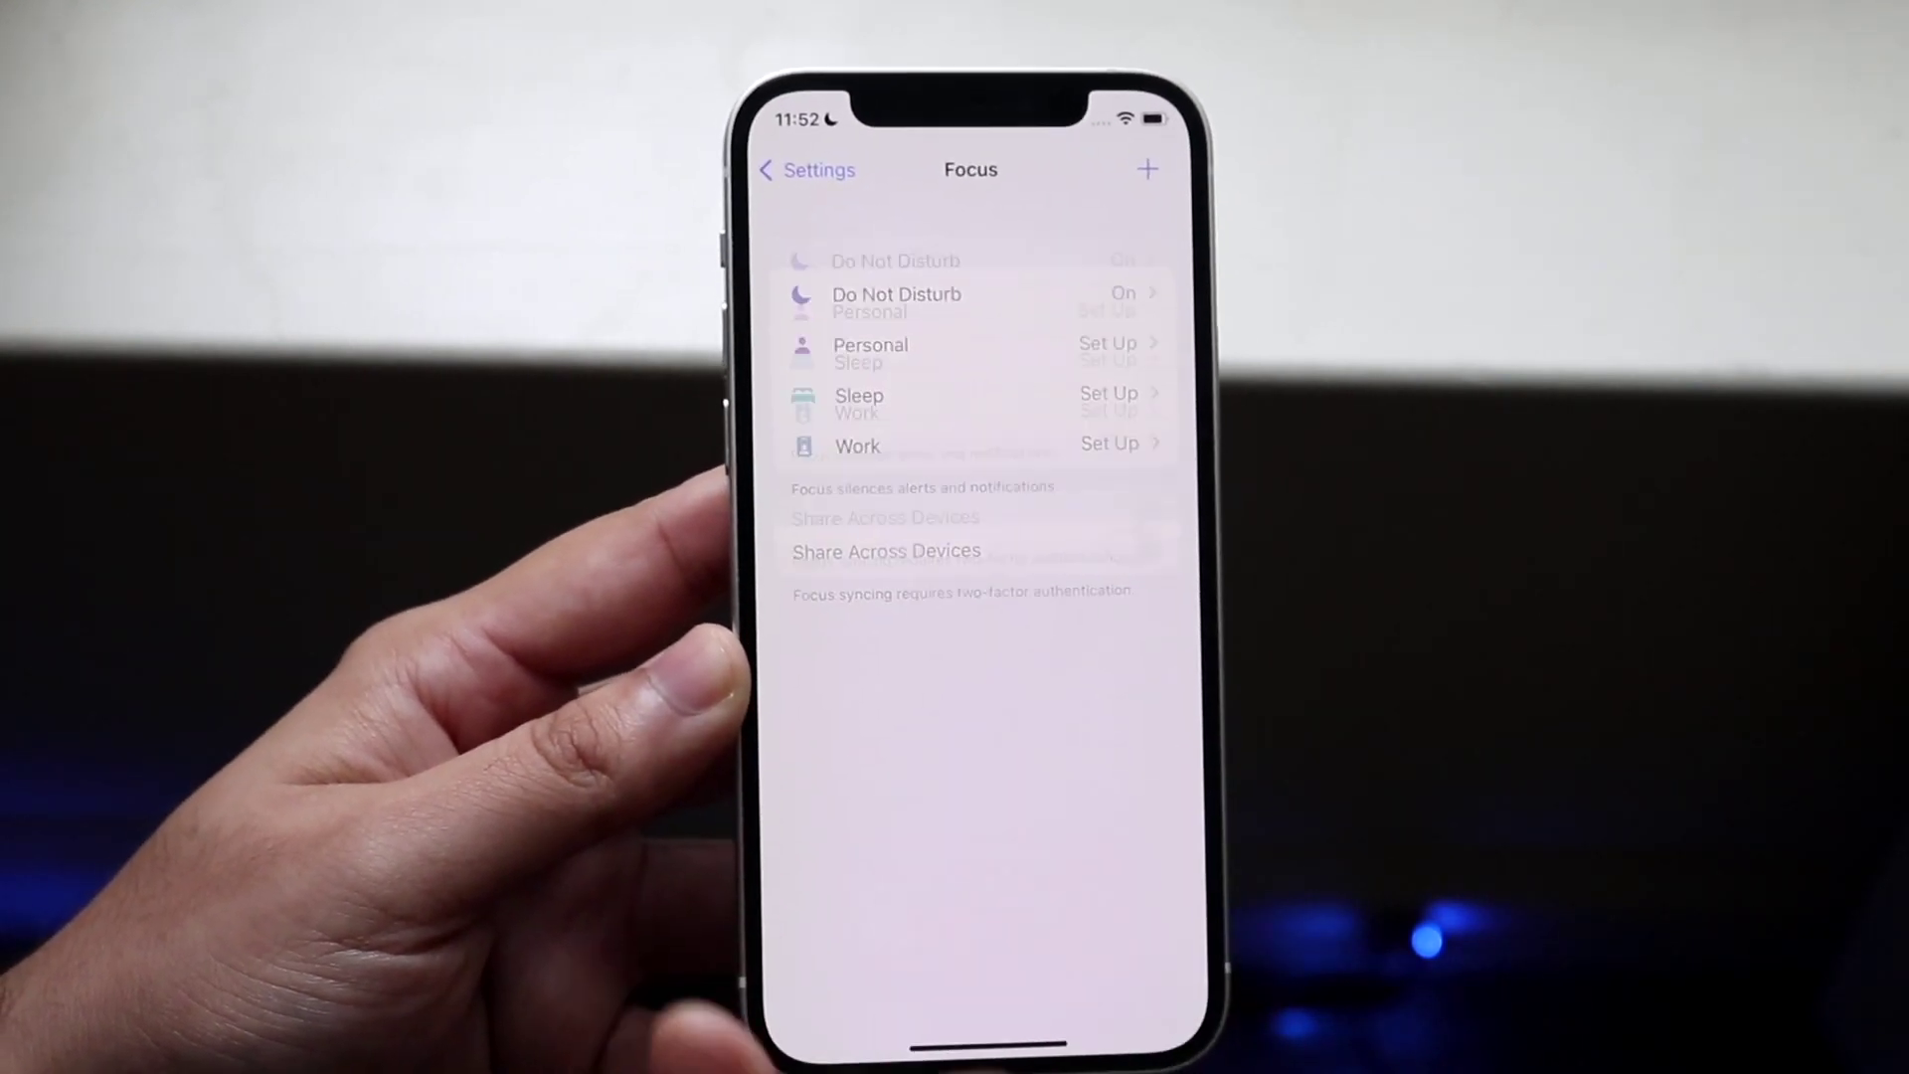
Step: Go back to the main Settings list and scroll down toward Safari
{"action": "left_click", "coordinate": [806, 170]}
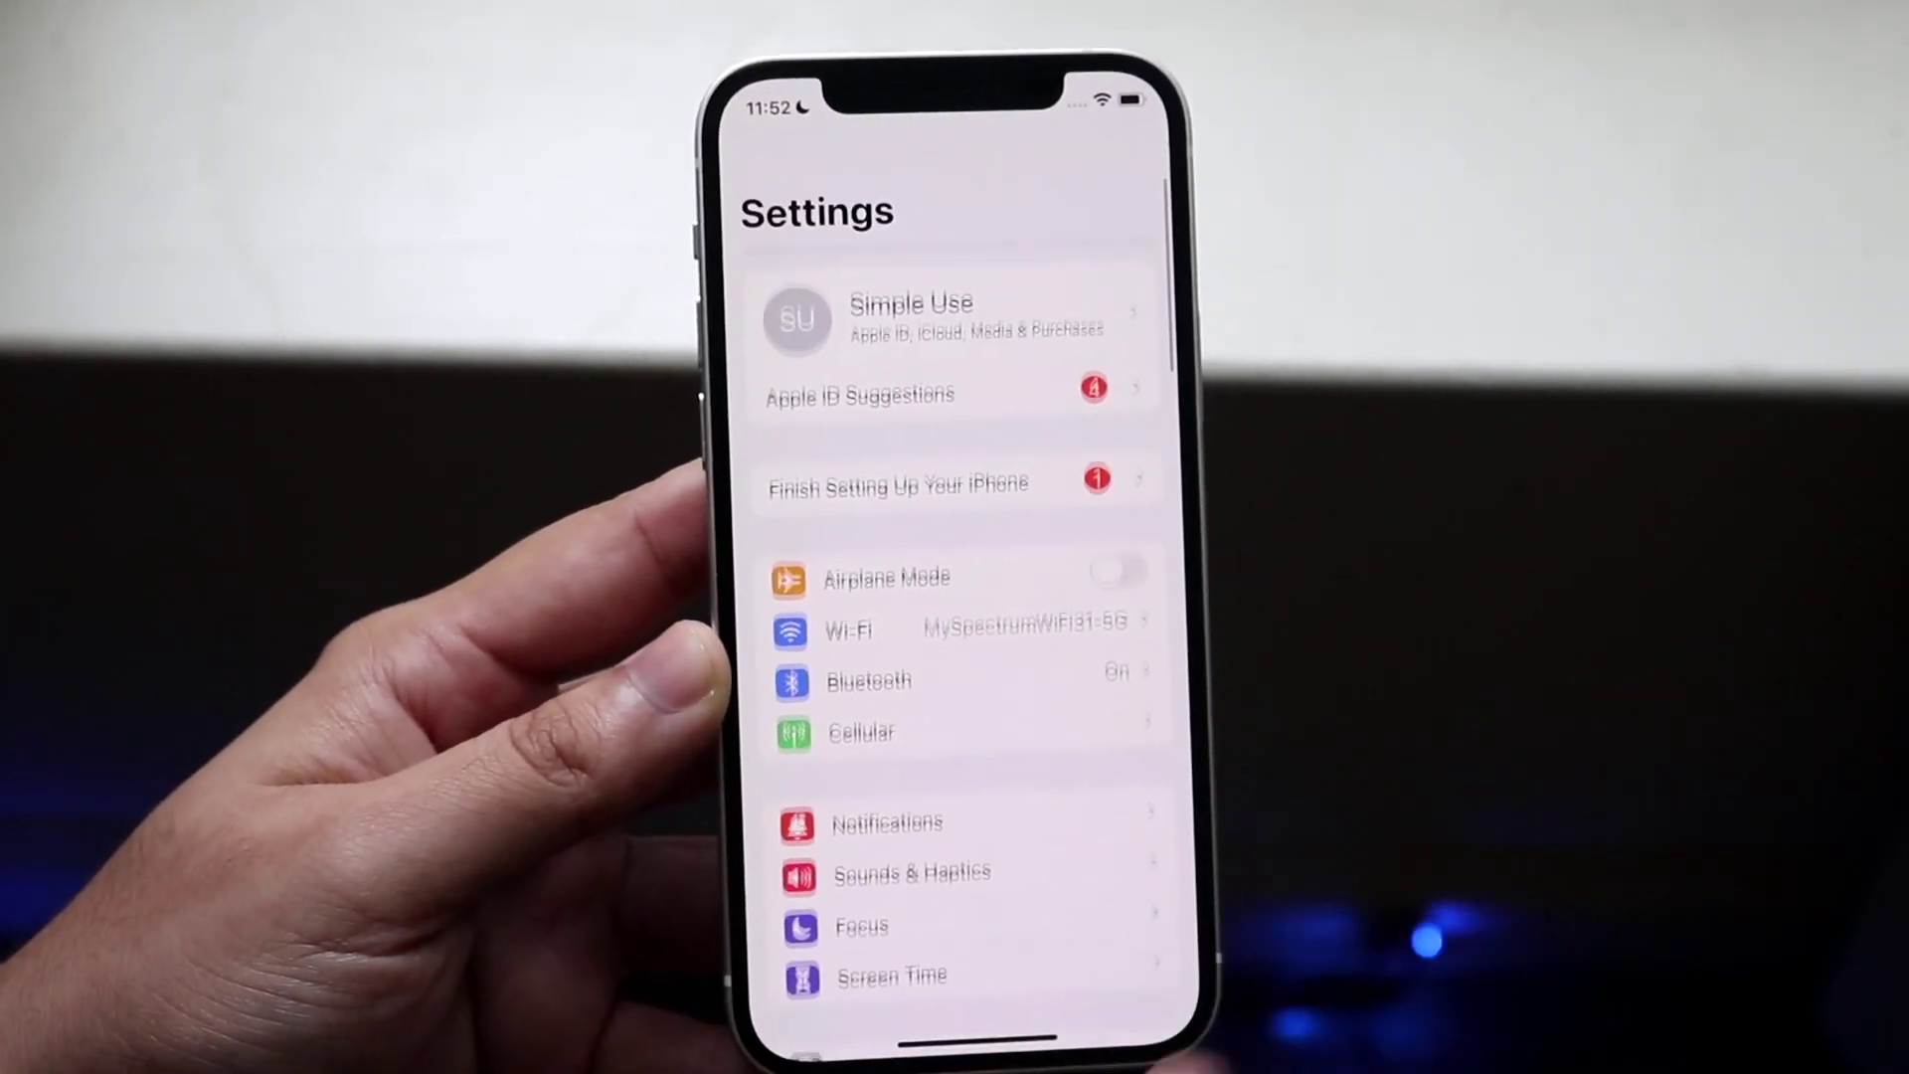
{"action": "scroll", "scroll_direction": "down", "scroll_amount": 3}
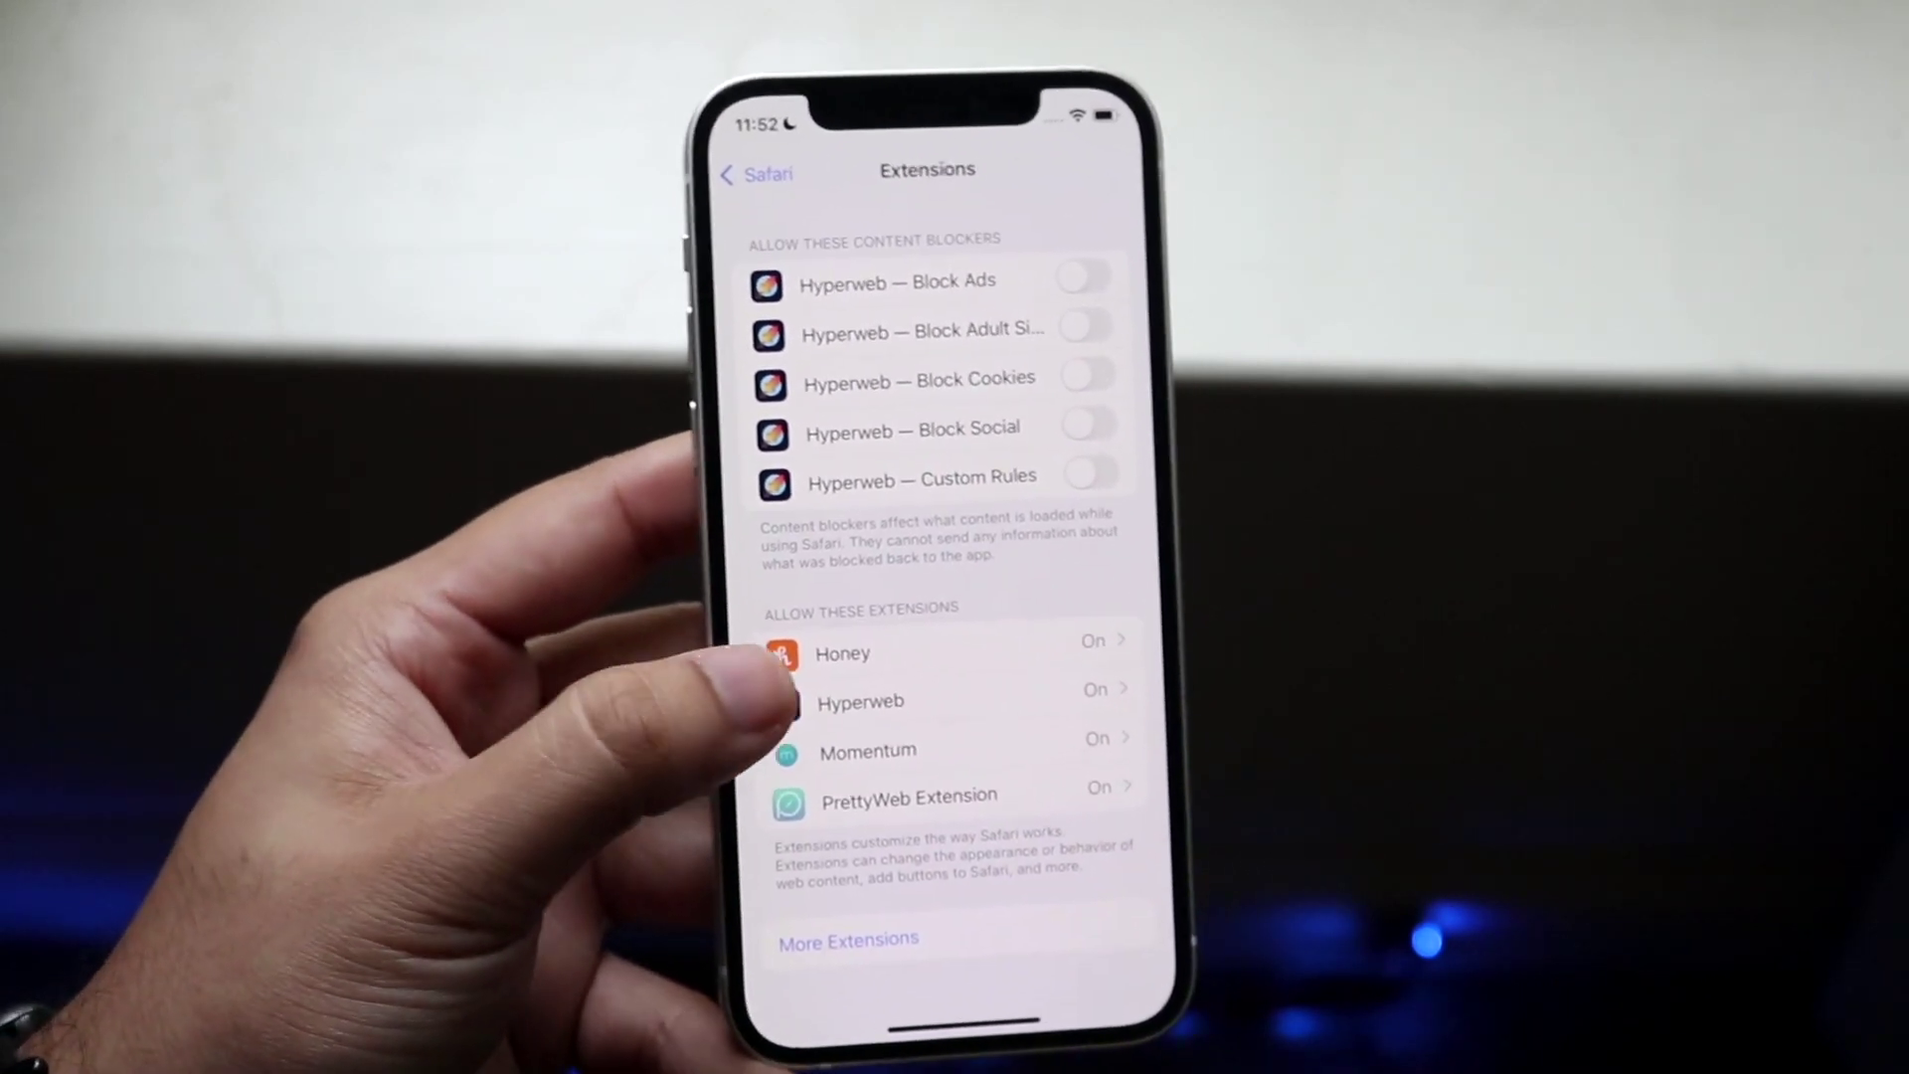
Step: Open Hyperweb's settings under Allow These Extensions and switch it on
{"action": "left_click", "coordinate": [898, 702]}
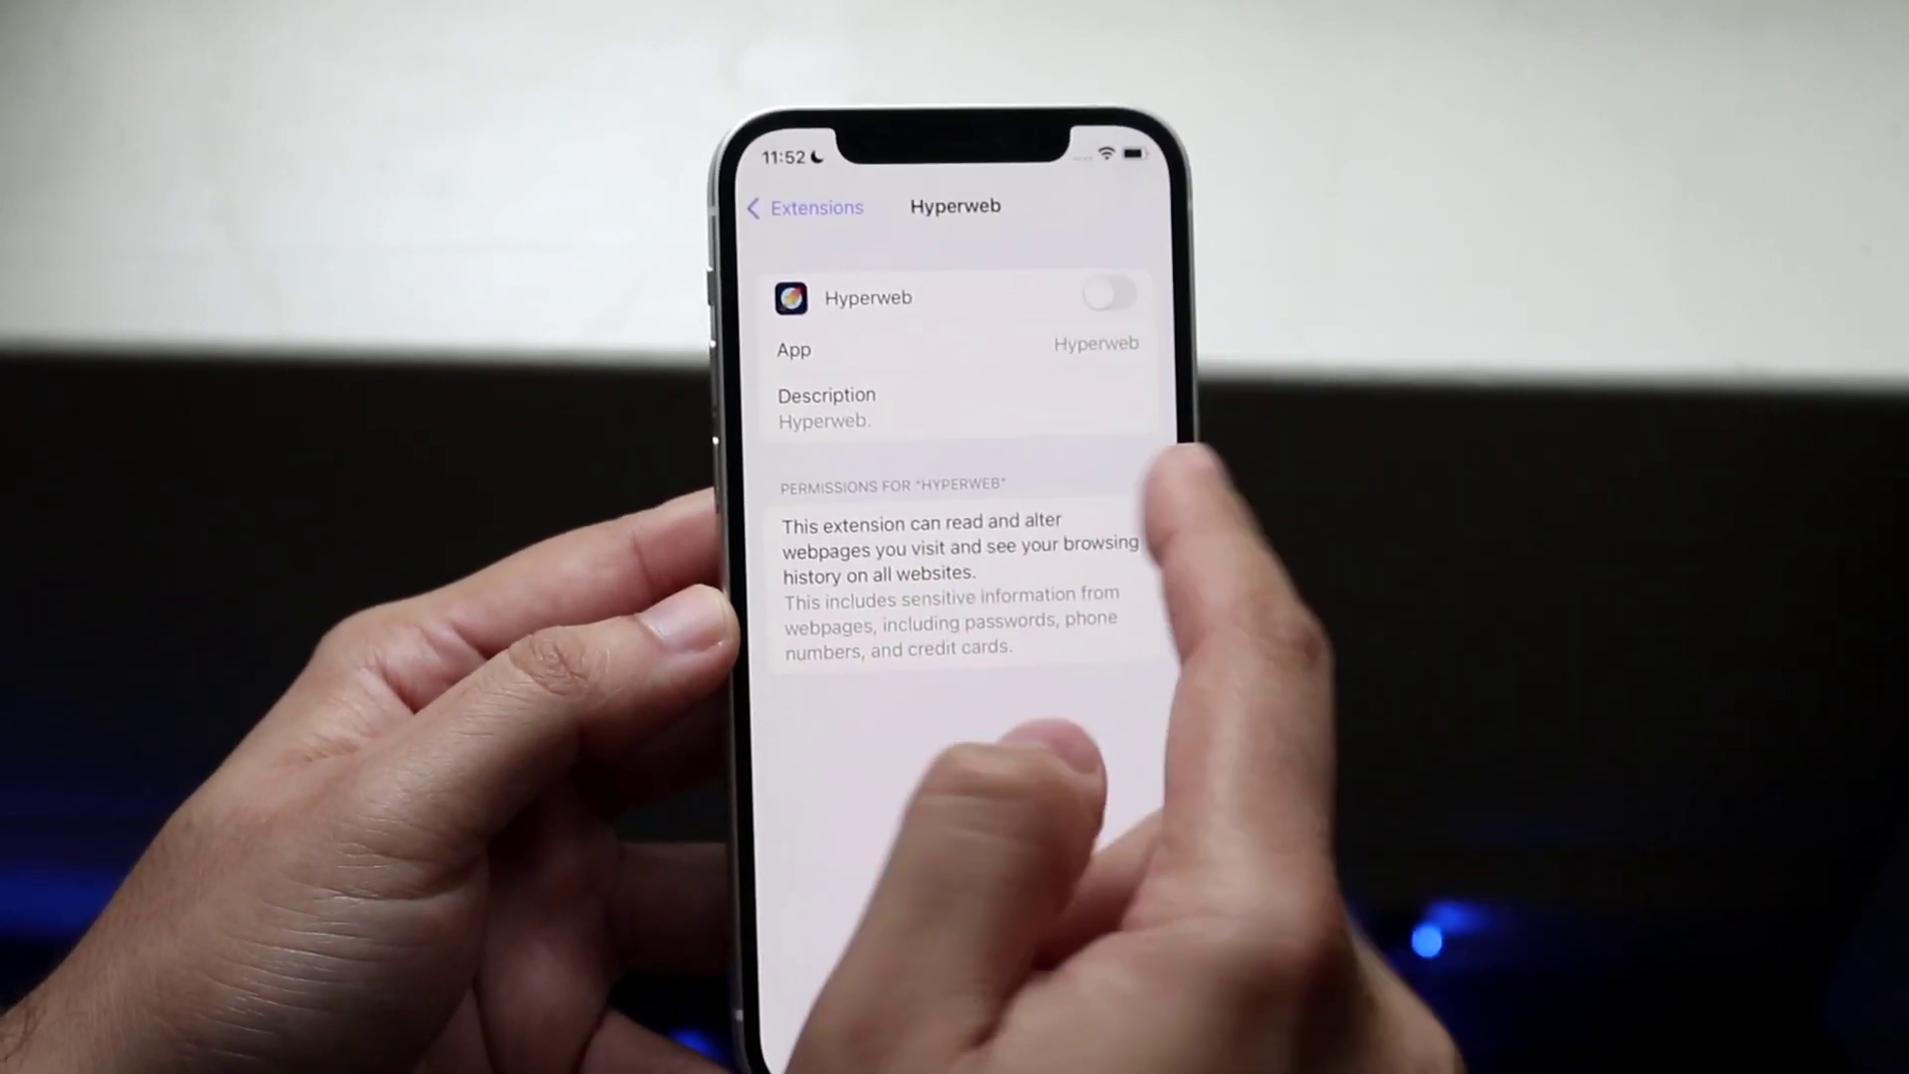
{"action": "left_click", "coordinate": [1111, 290]}
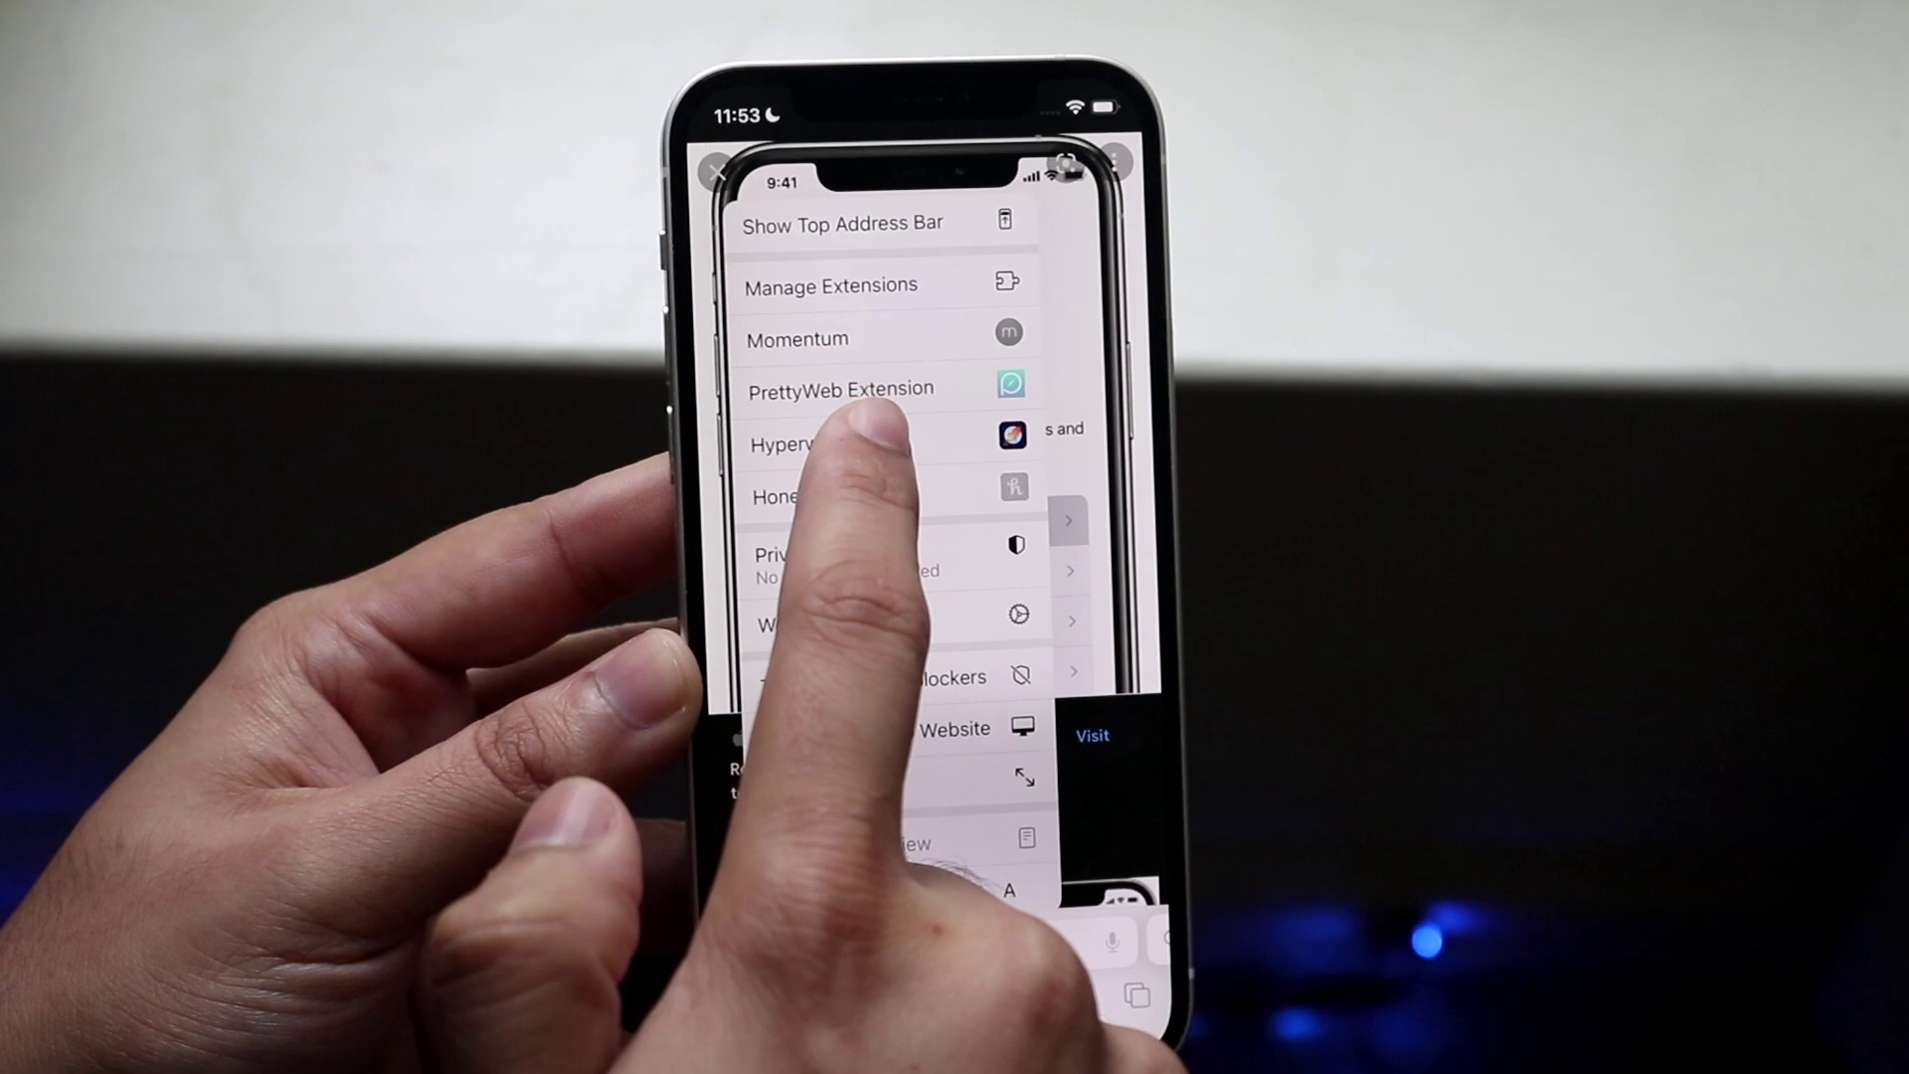
Step: Choose Hyperweb from Safari's extensions menu to open its panel
{"action": "left_click", "coordinate": [812, 444]}
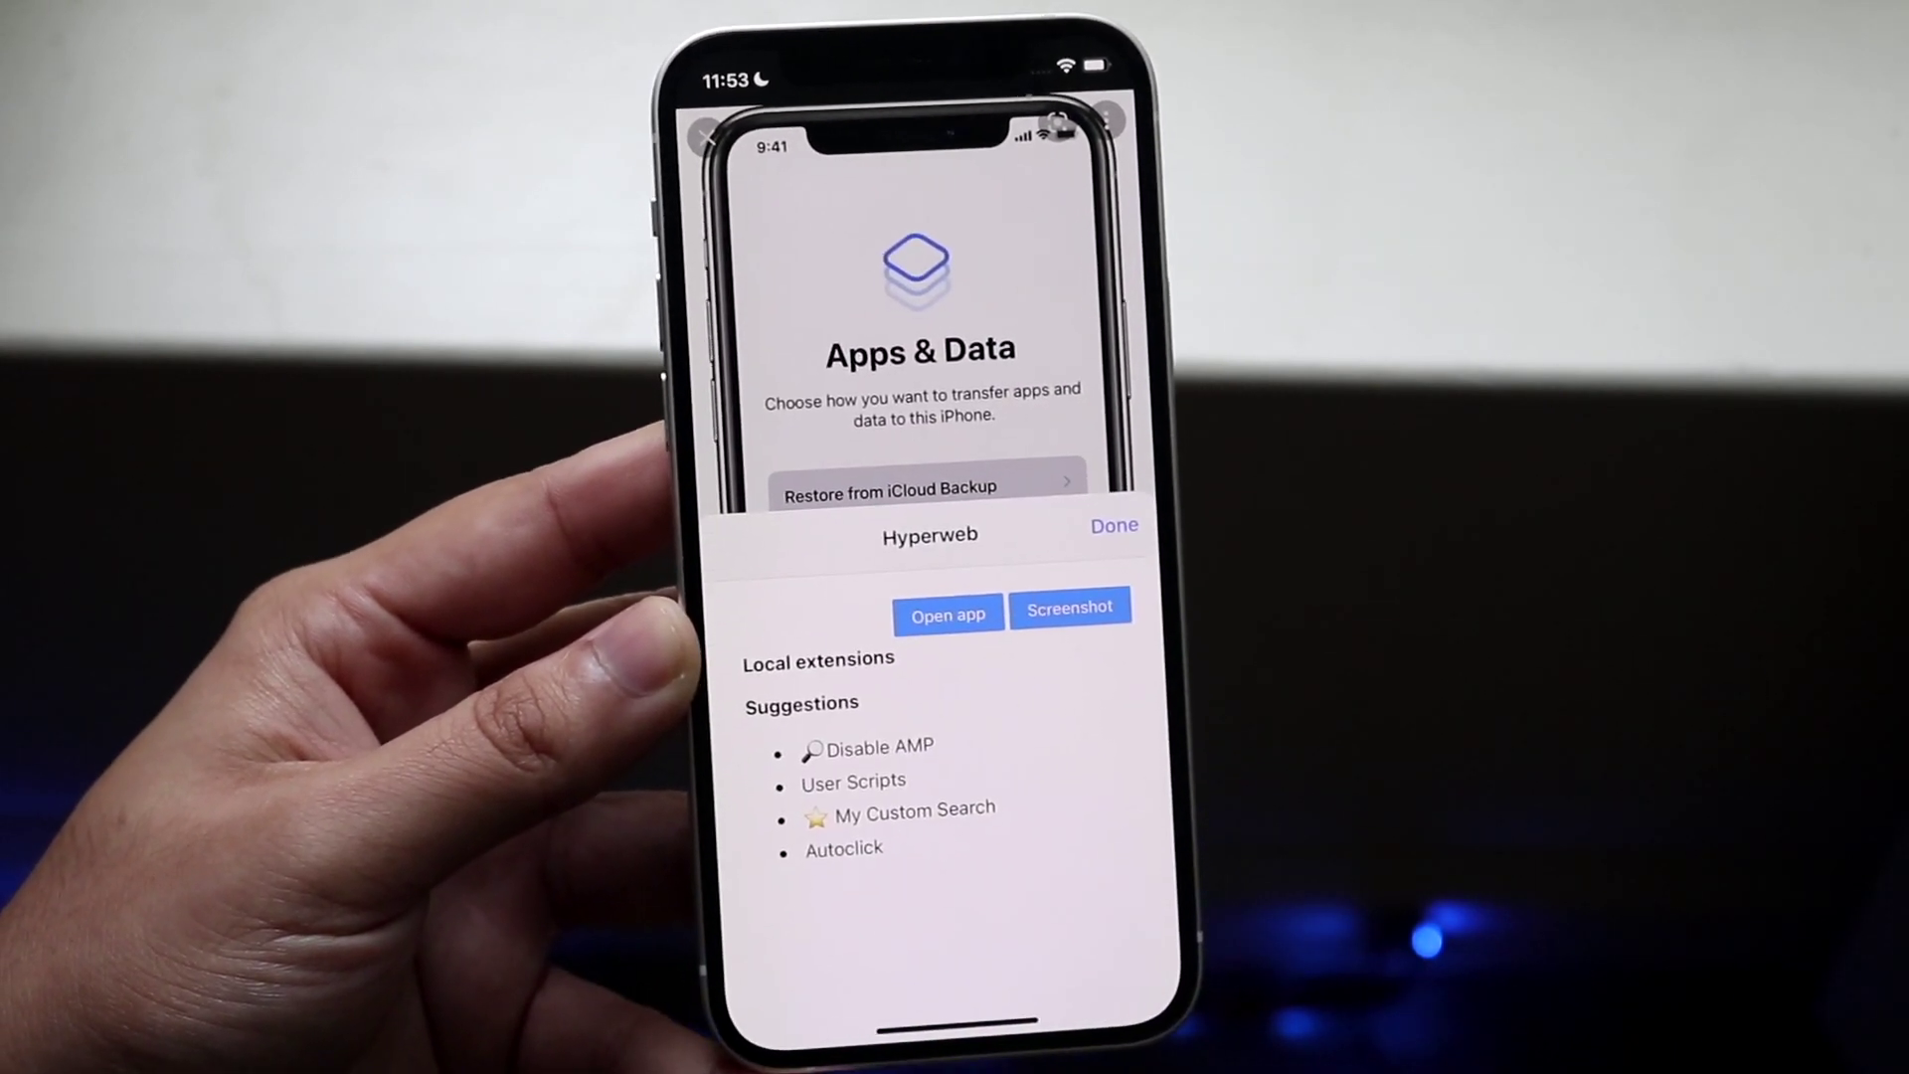